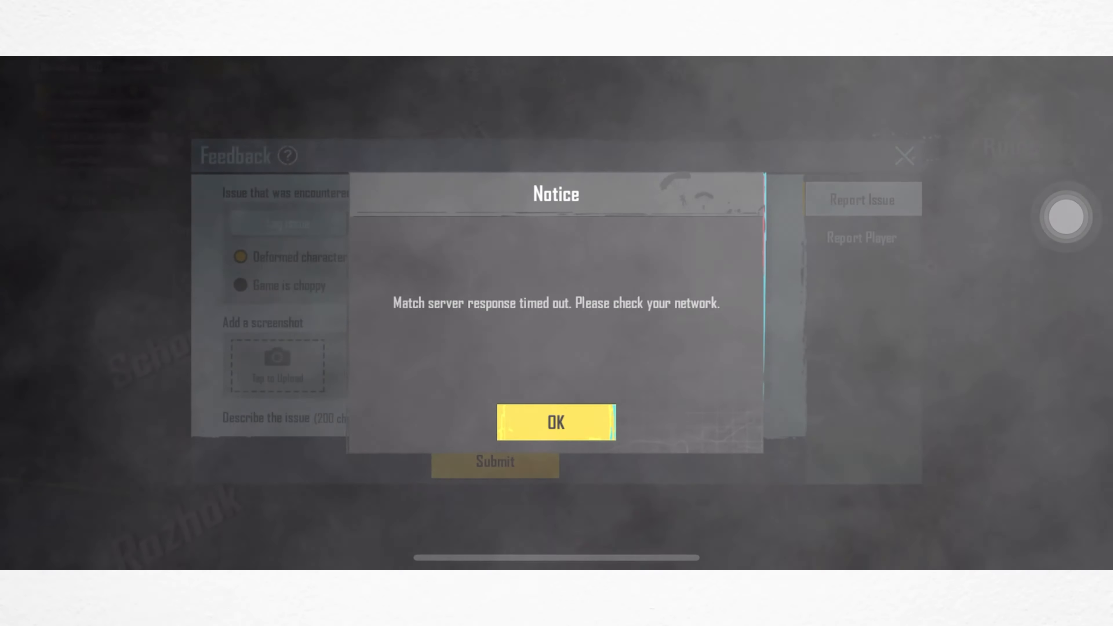
Acknowledge the 'Match server response timed out' notice with OK
left_click(556, 421)
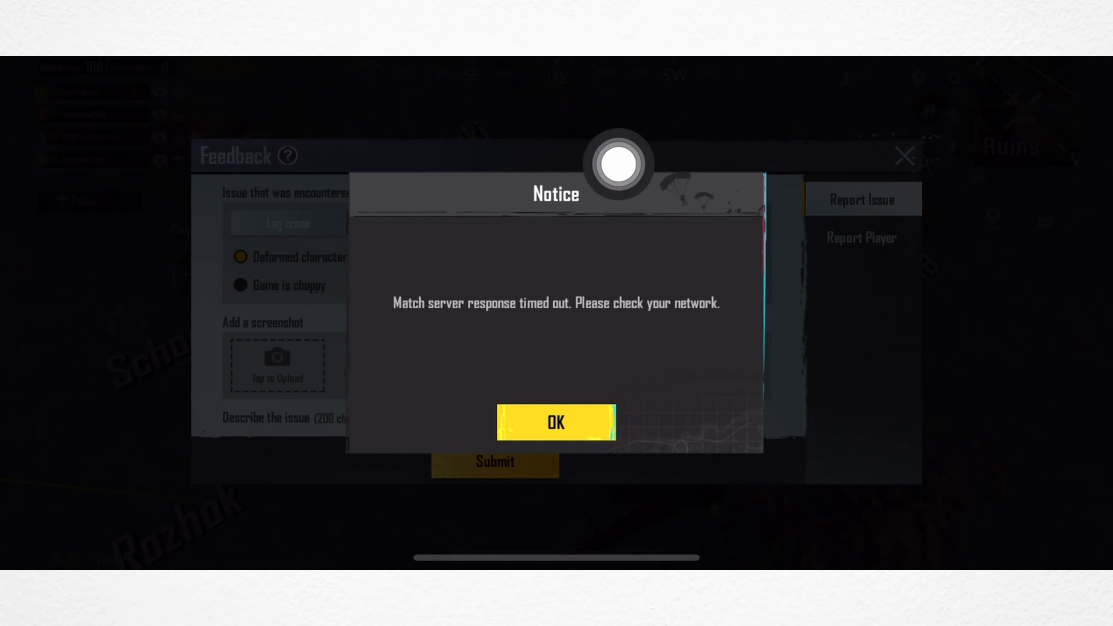
mouse_move(1062, 285)
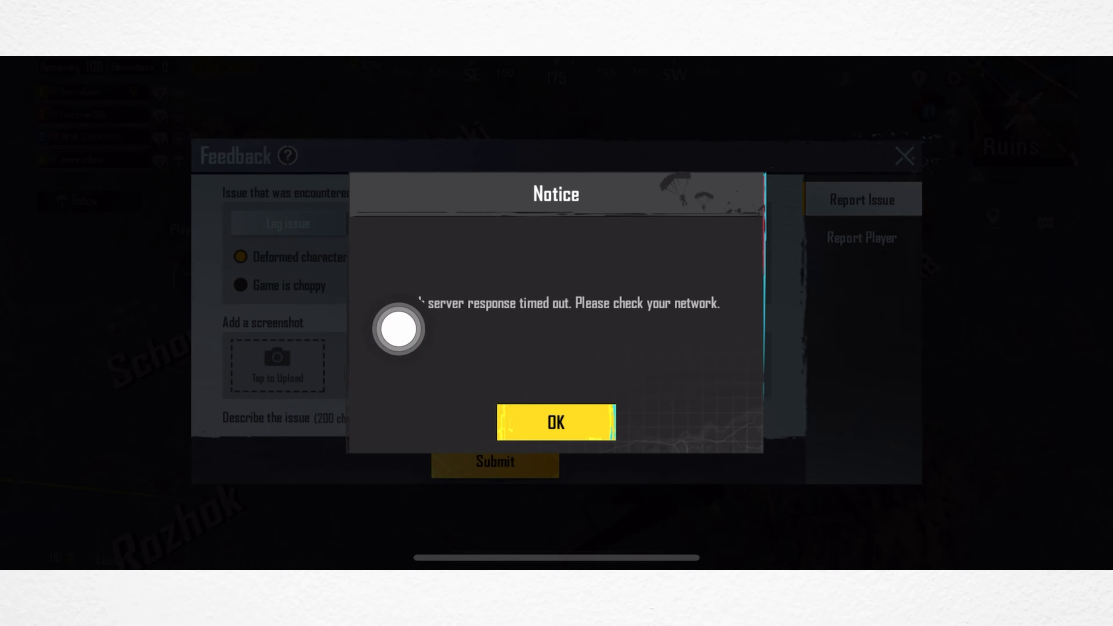
mouse_move(1063, 286)
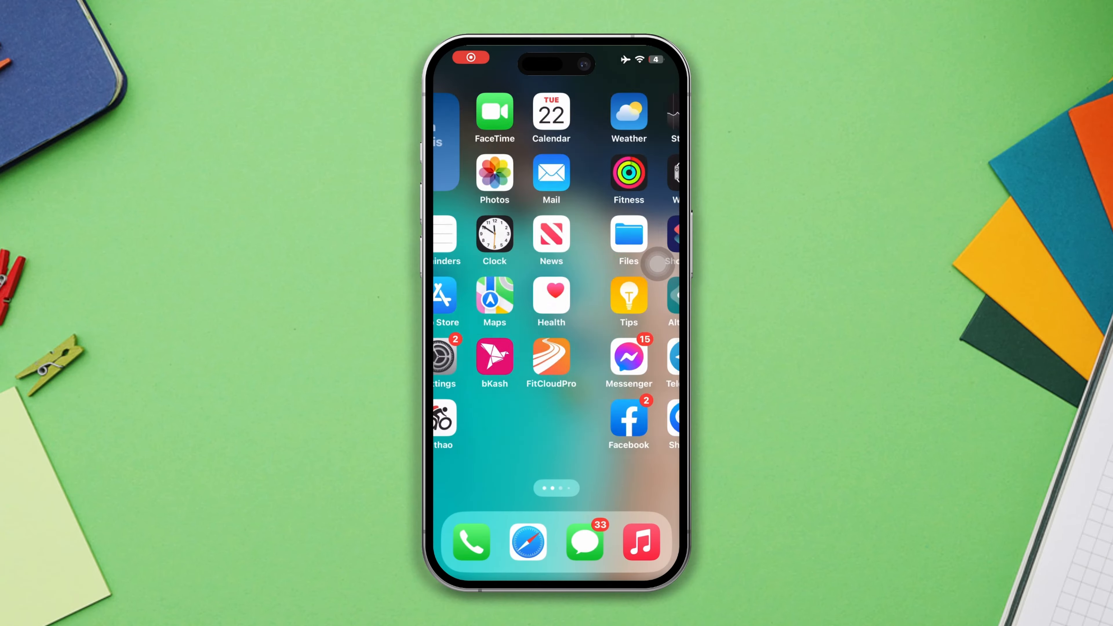
In Control Center, cycle Airplane Mode on and off and enable cellular data
scroll("left", 3)
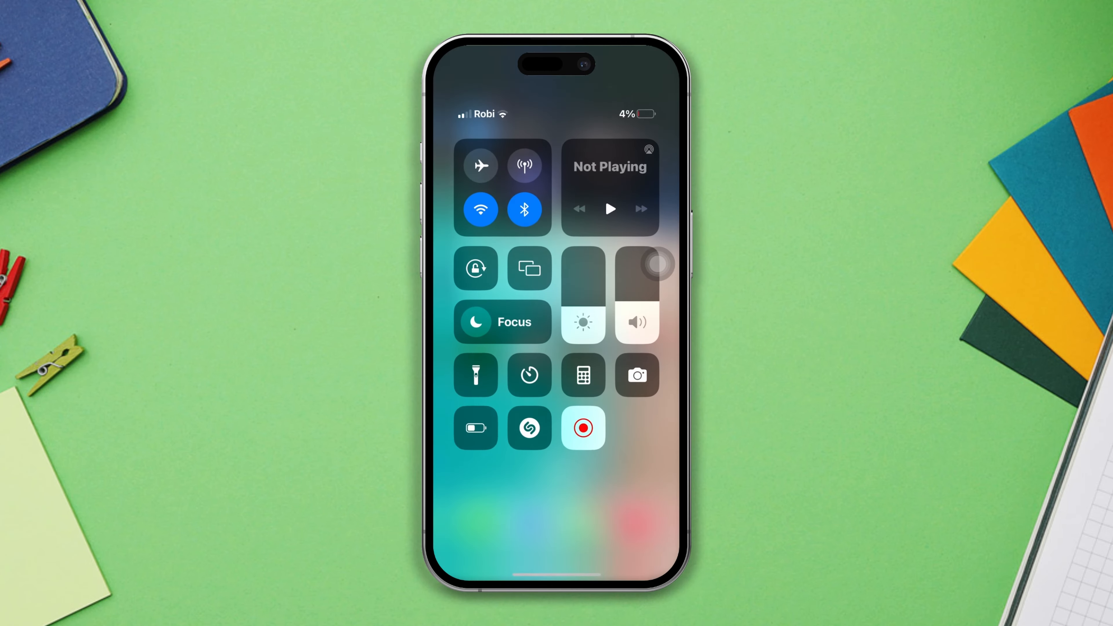
left_click(480, 165)
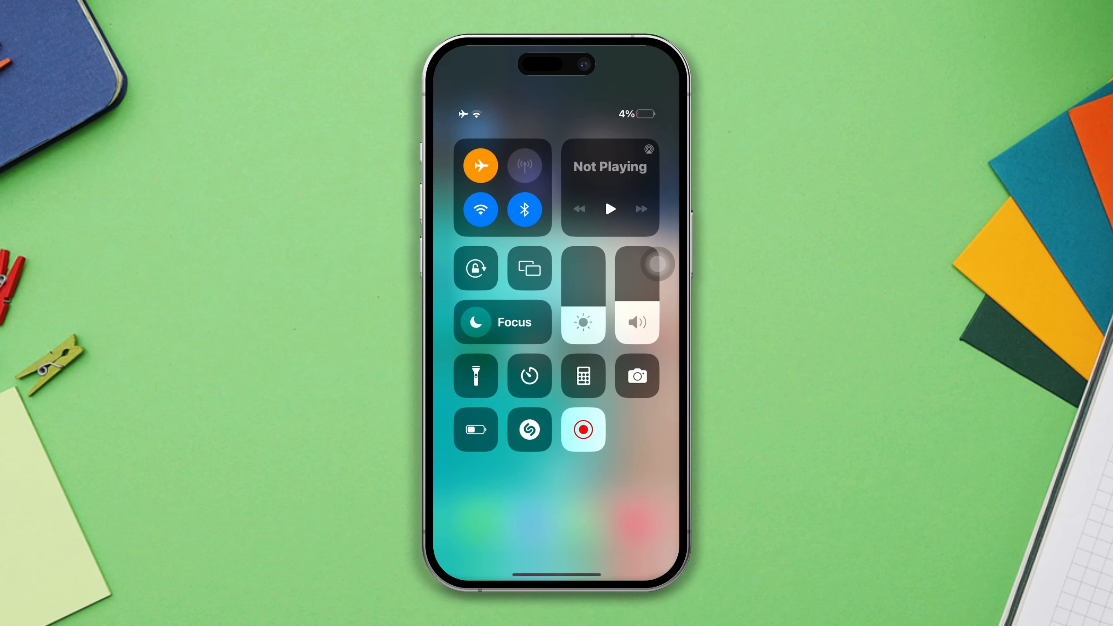
left_click(481, 165)
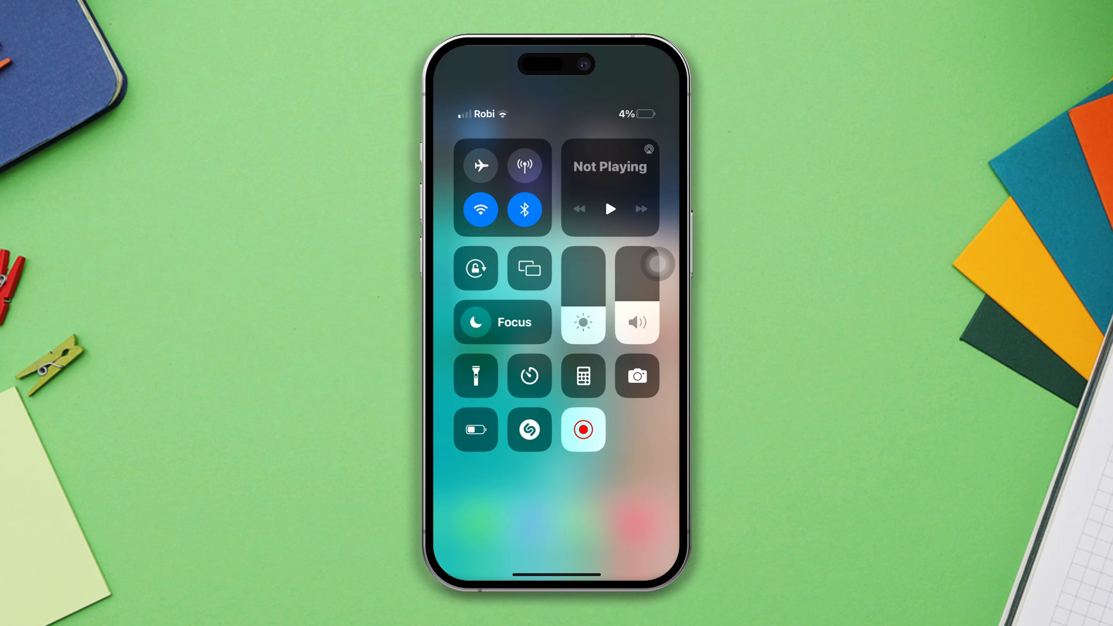
left_click(525, 165)
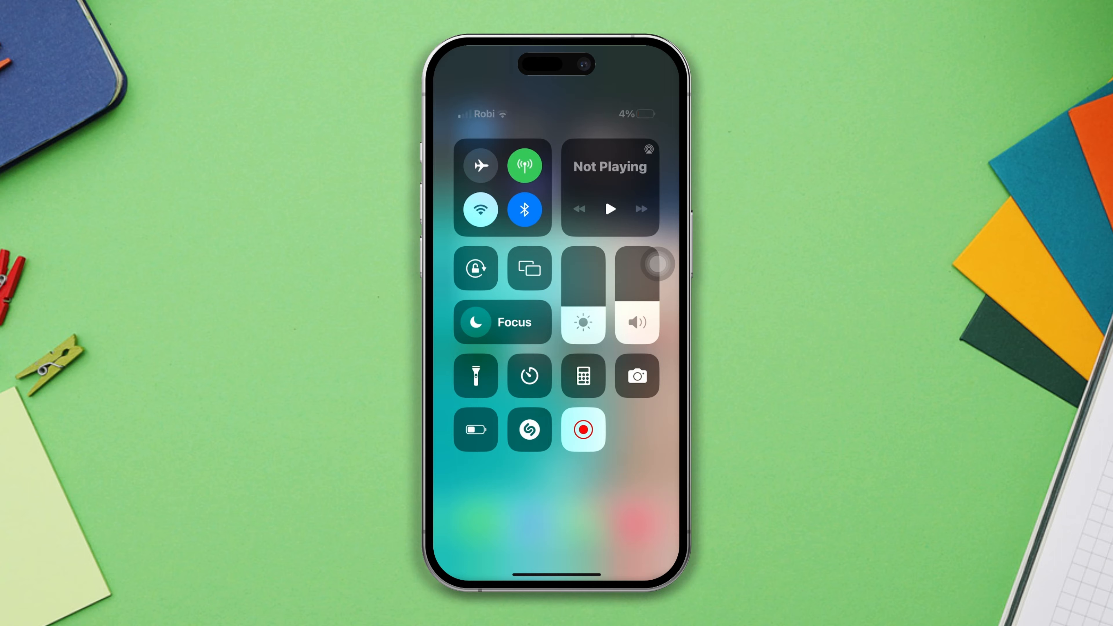
left_click(481, 209)
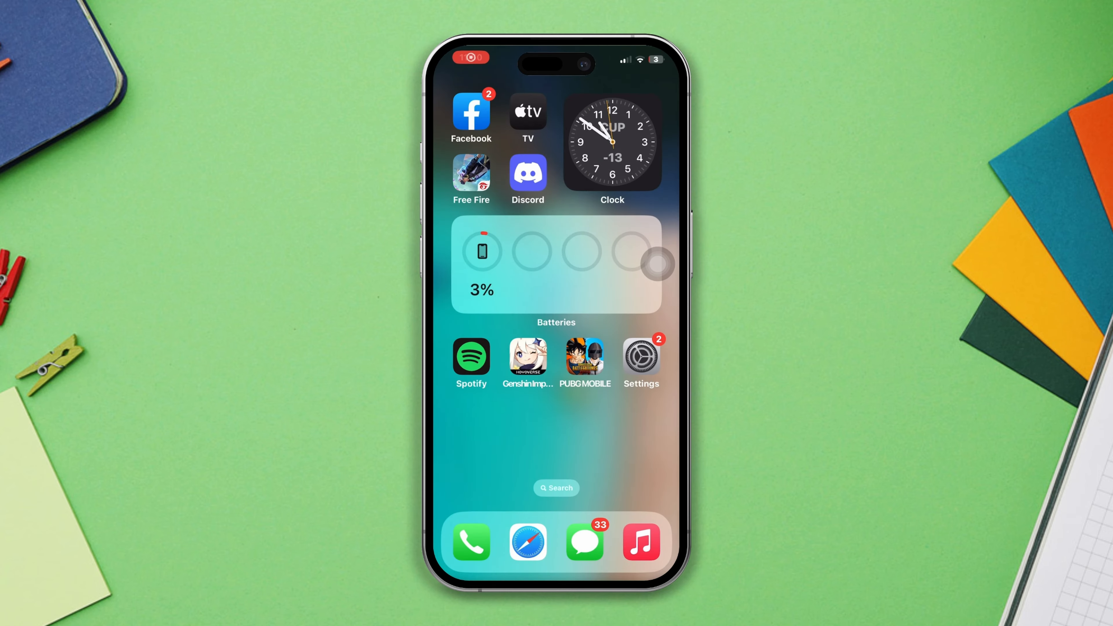
mouse_move(632, 408)
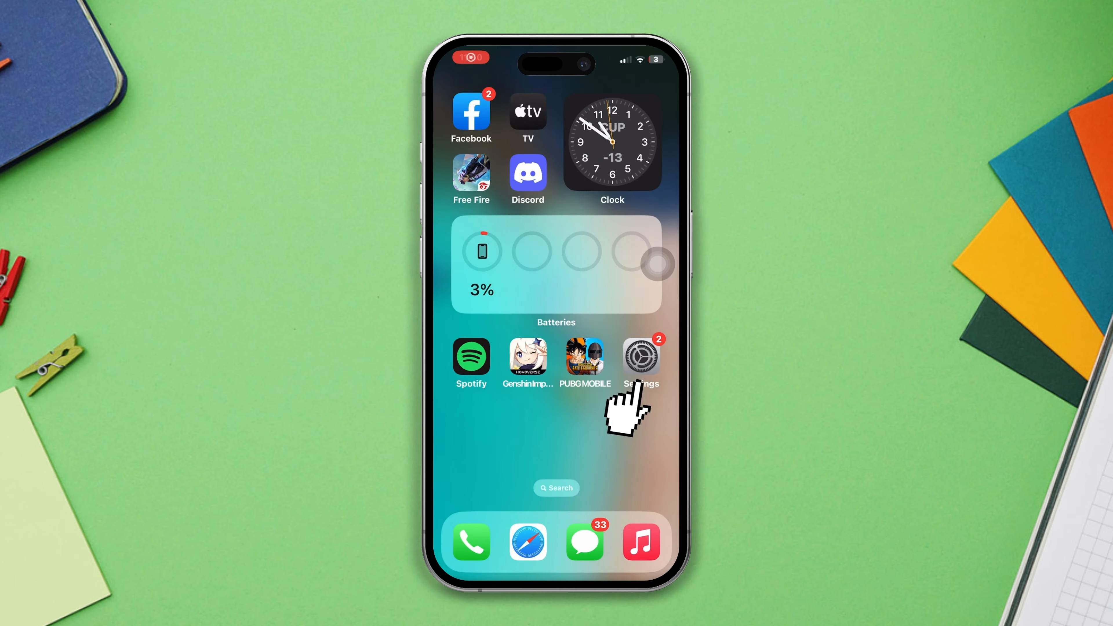
Offload PUBG MOBILE from iPhone Storage, confirming the offload while keeping its data
left_click(639, 361)
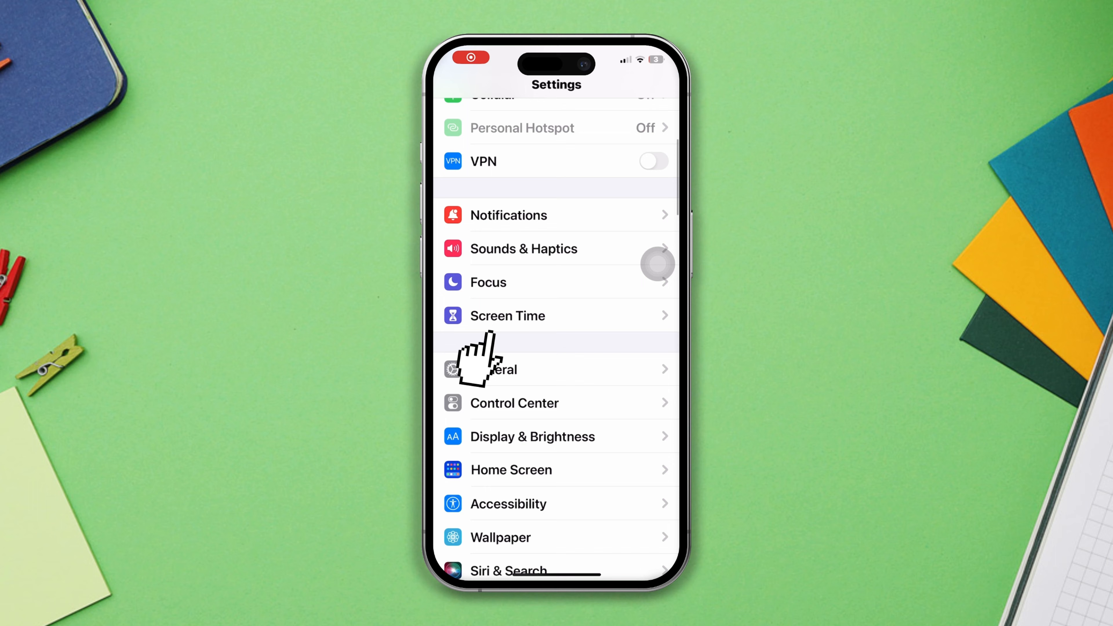
left_click(497, 370)
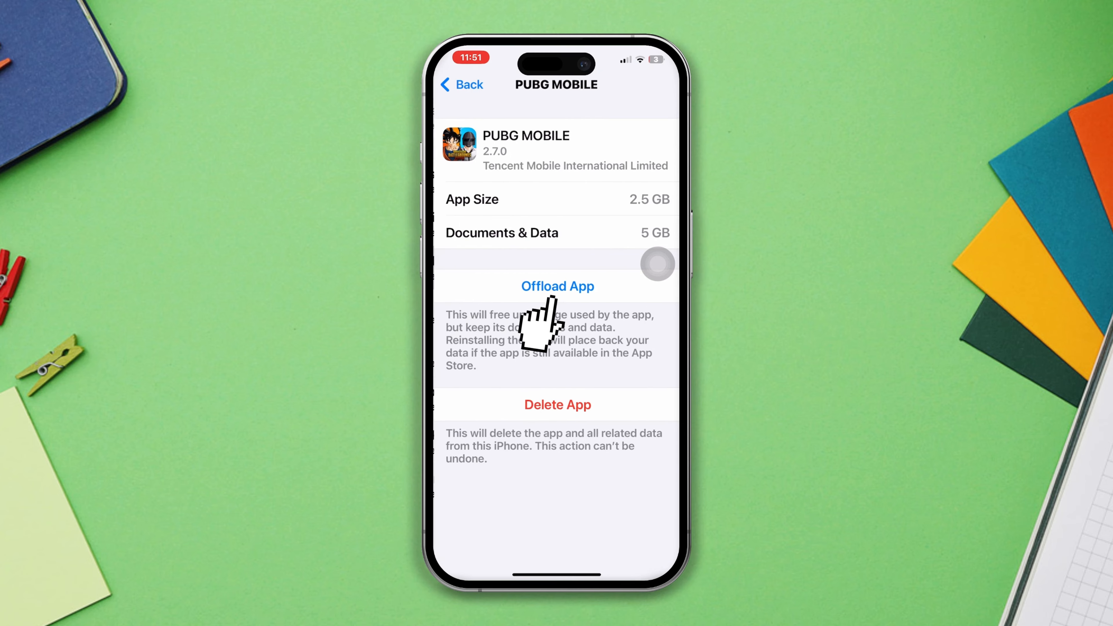
left_click(556, 286)
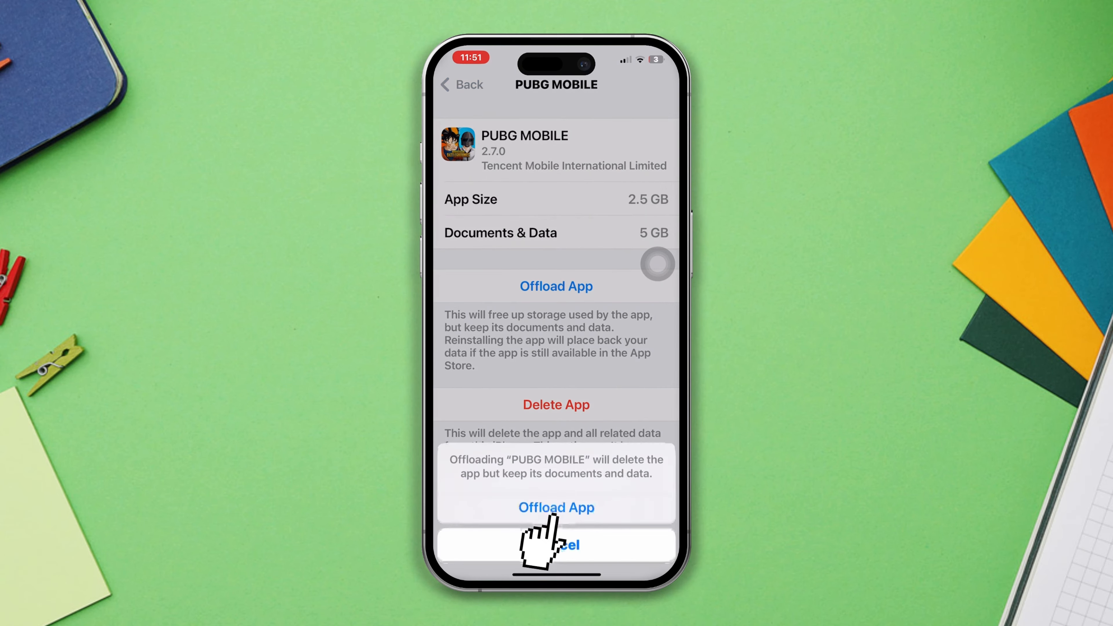
left_click(556, 507)
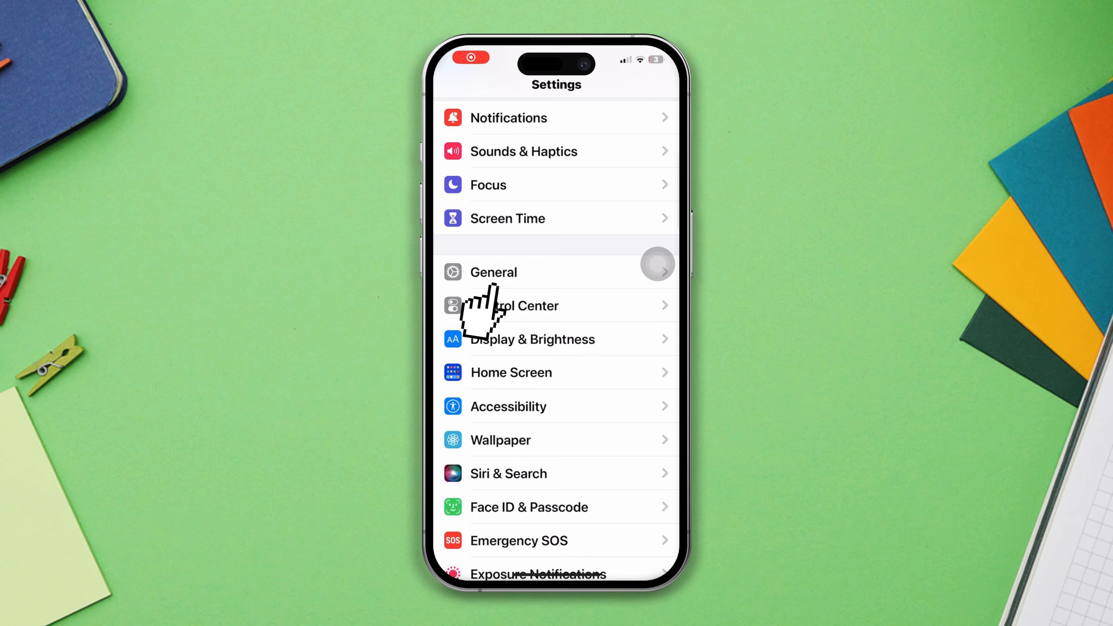
Set Background App Refresh to Wi-Fi & Cellular Data under General
left_click(493, 272)
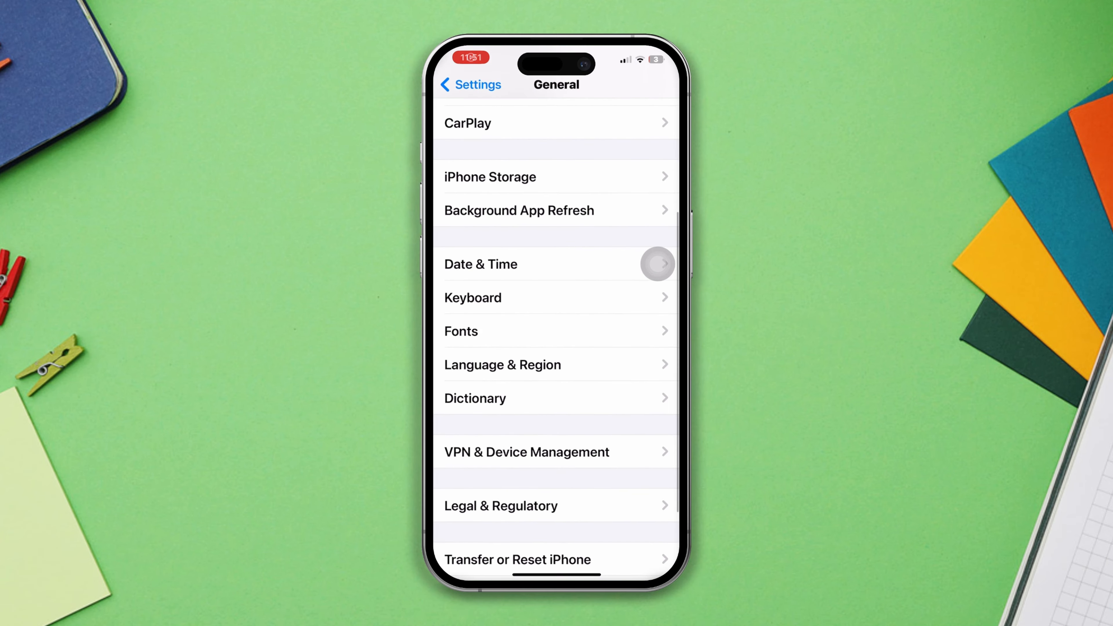
left_click(519, 210)
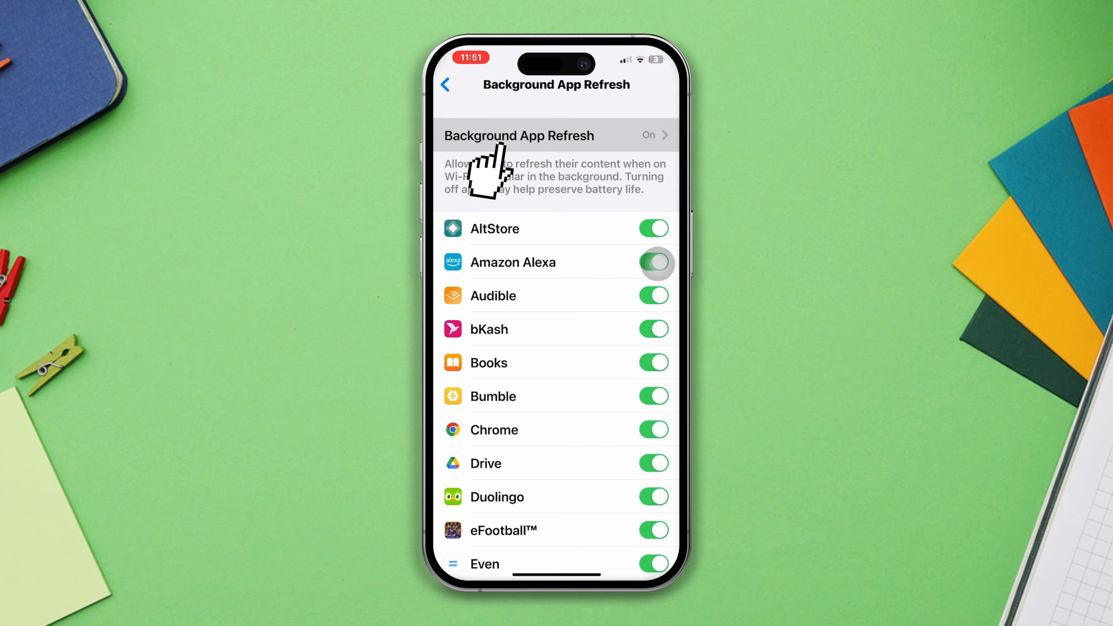
left_click(518, 135)
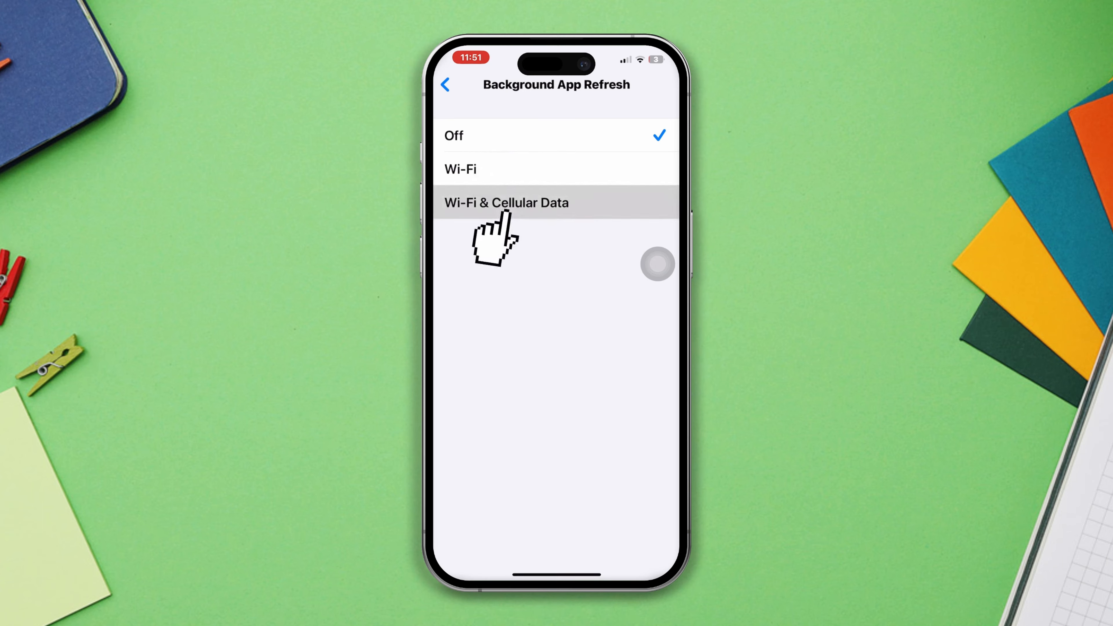
left_click(506, 202)
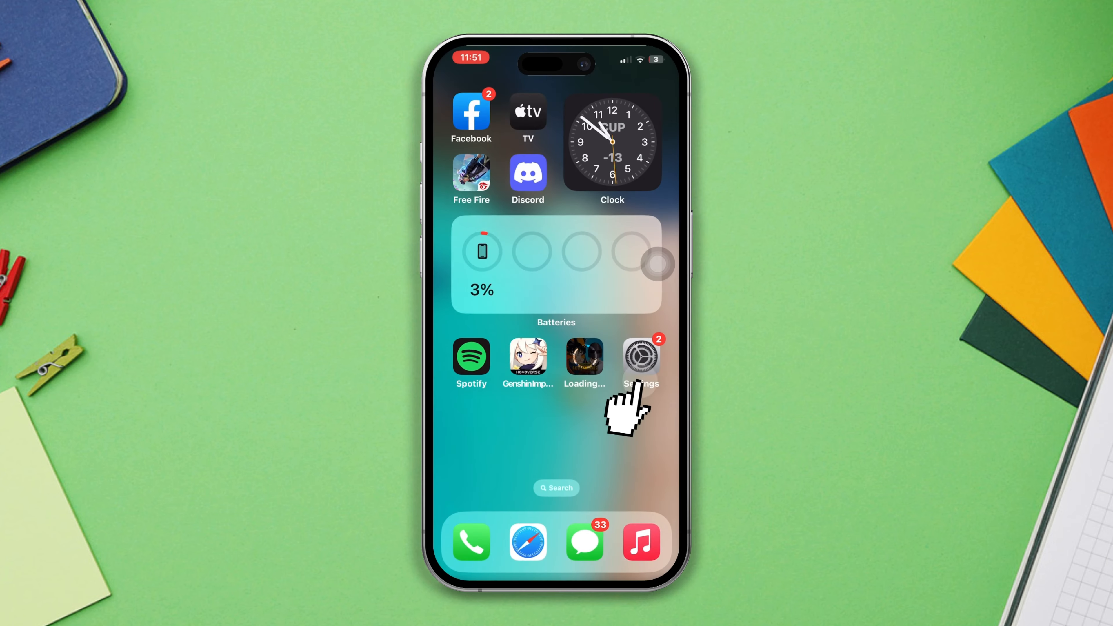
Reach Transfer or Reset iPhone under General settings
left_click(639, 360)
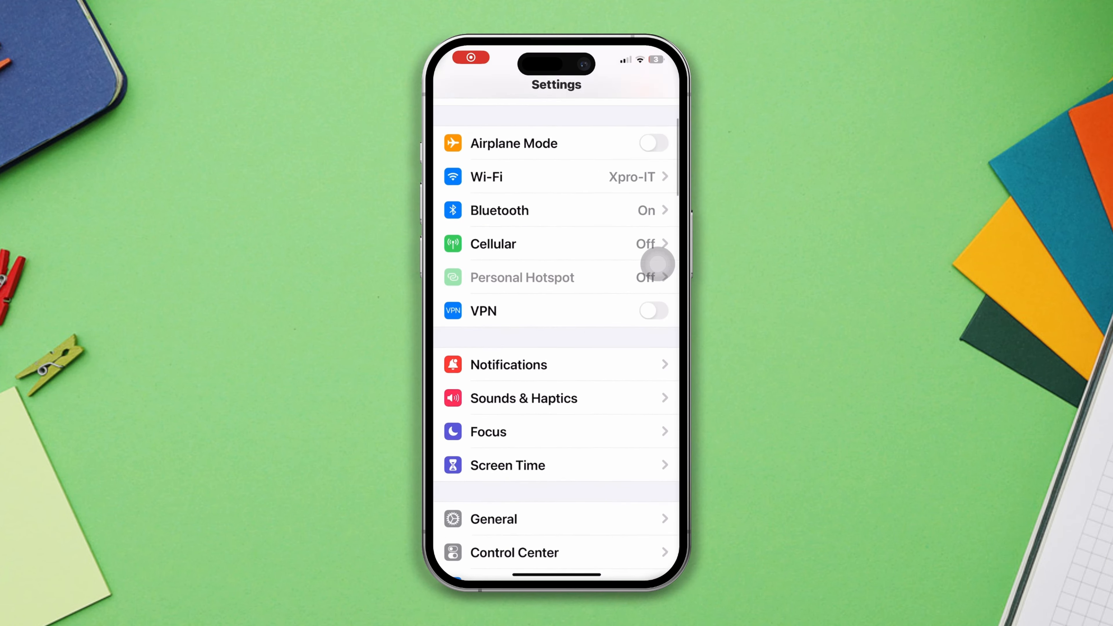
left_click(493, 519)
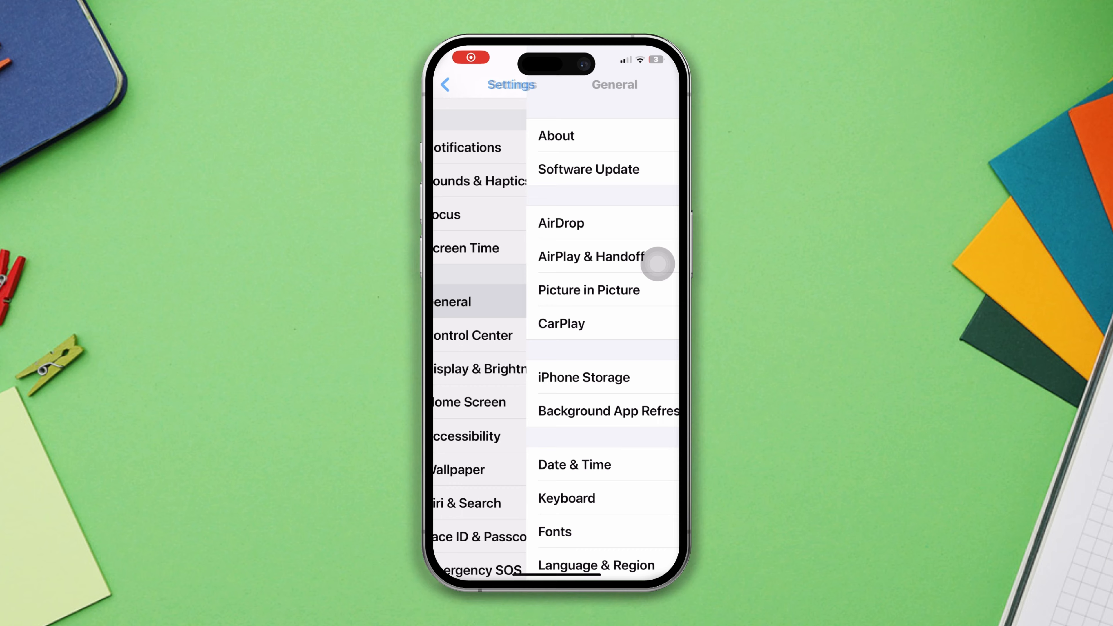
scroll("down", 3)
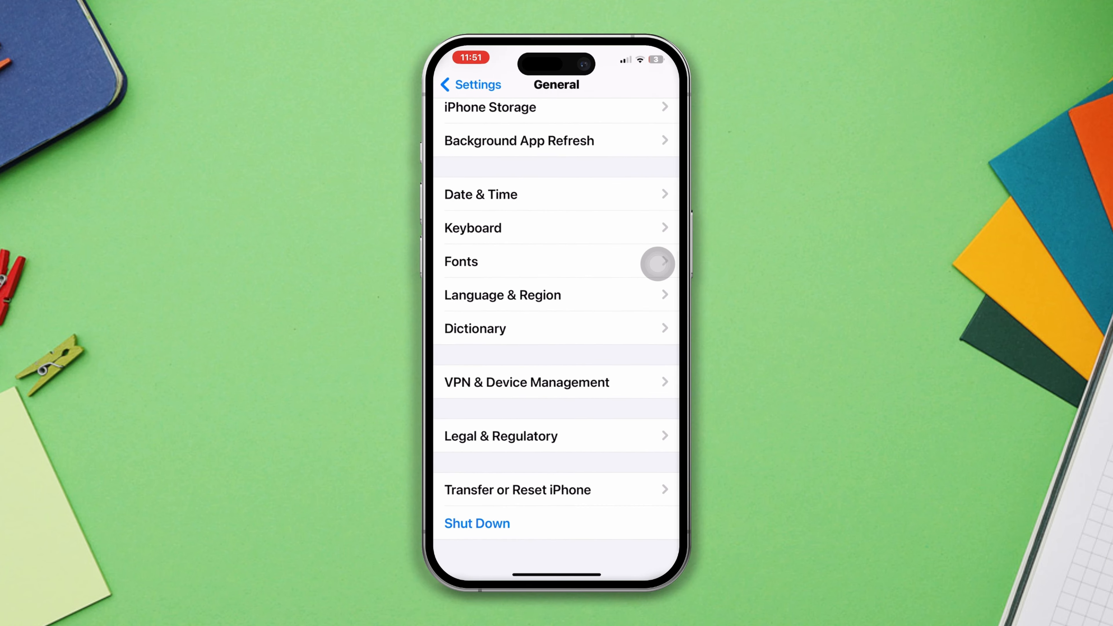
left_click(518, 490)
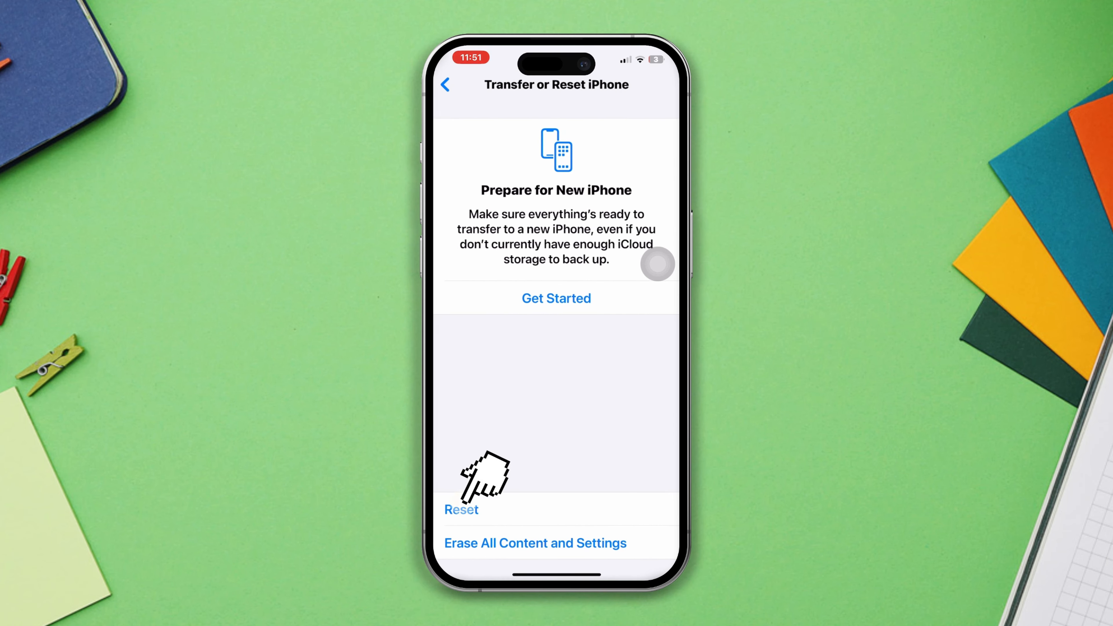
Choose Reset Network Settings and proceed to its final confirmation prompt
left_click(461, 509)
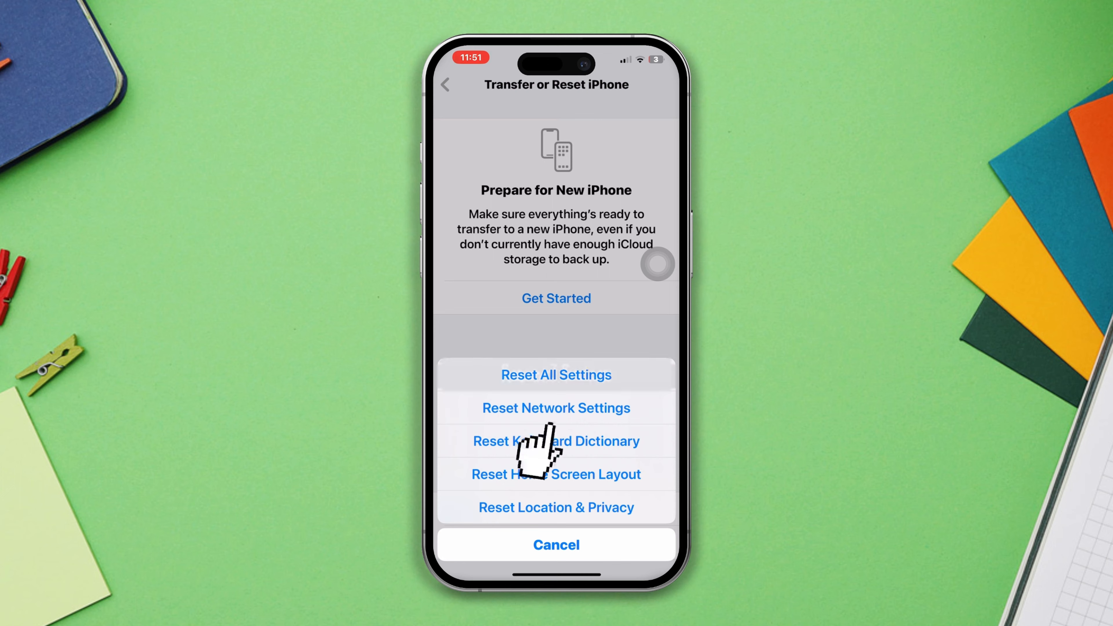
left_click(556, 545)
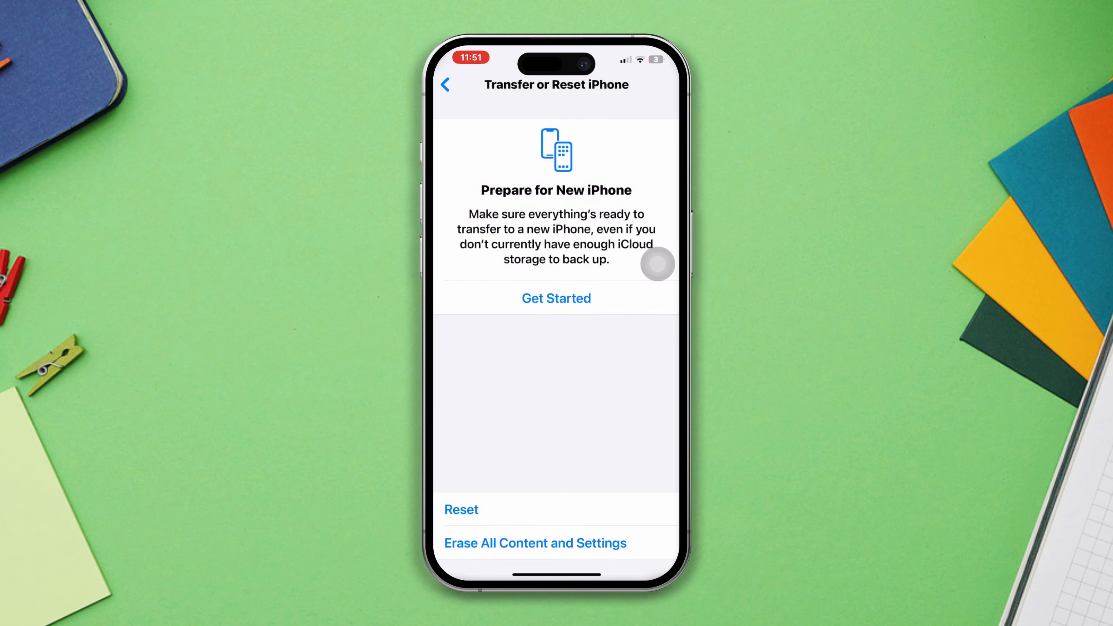
left_click(461, 509)
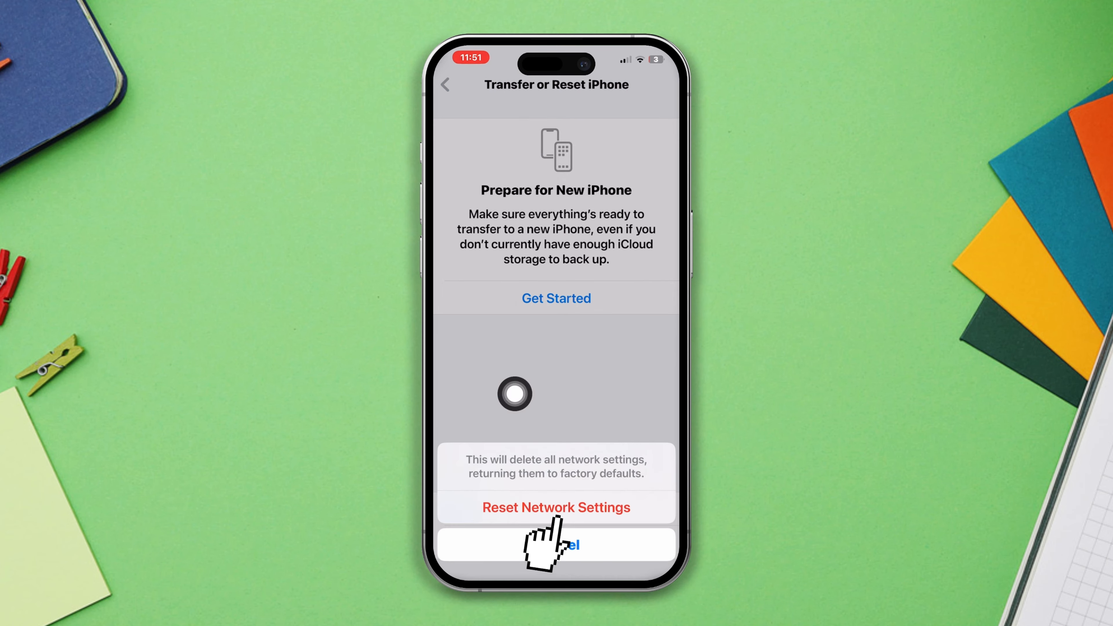